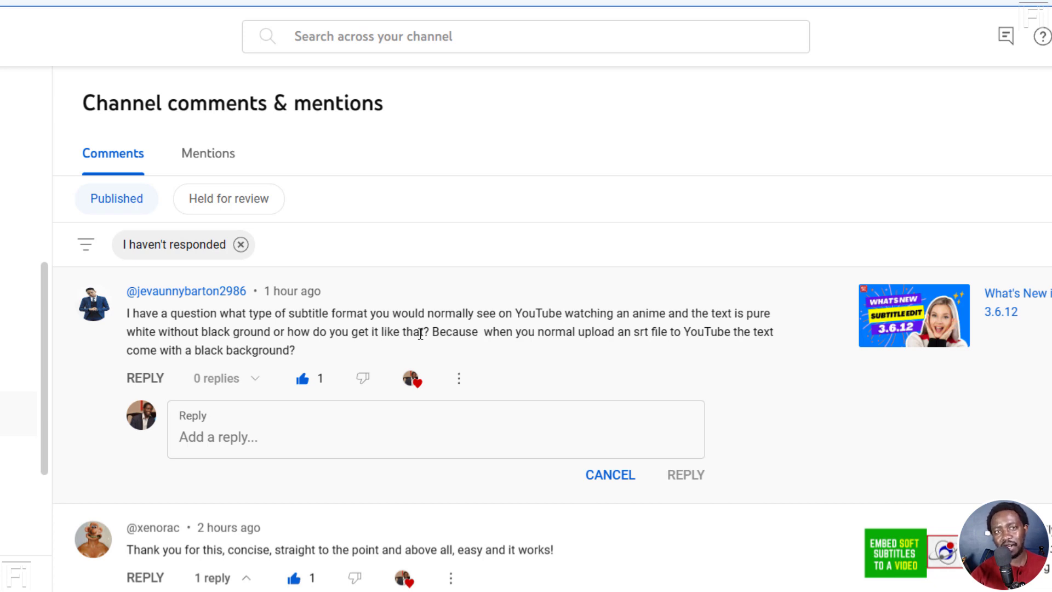
{"action": "mouse_move", "coordinate": [516, 336]}
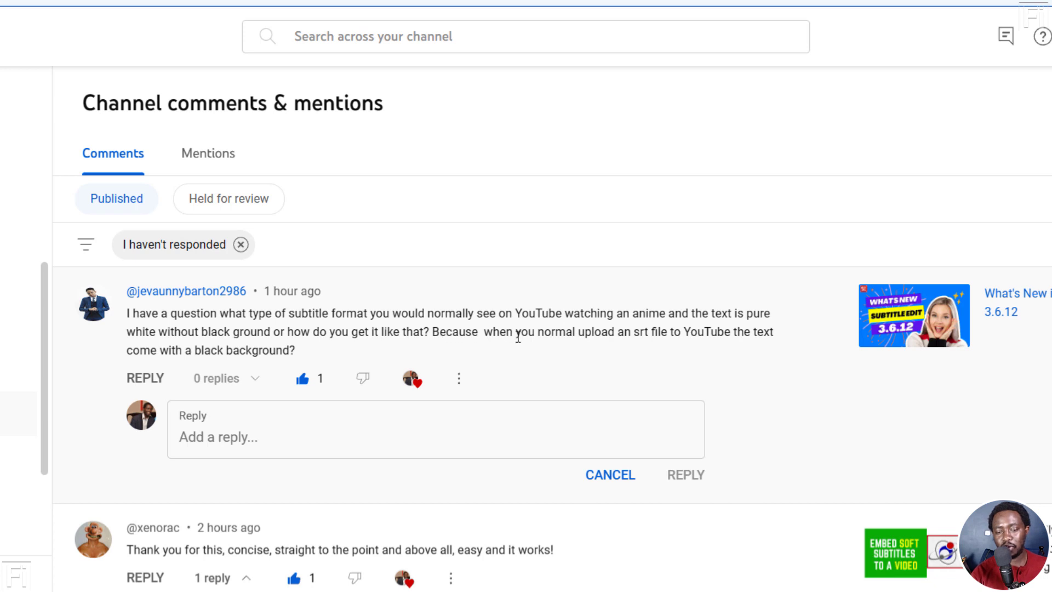
{"action": "mouse_move", "coordinate": [630, 334]}
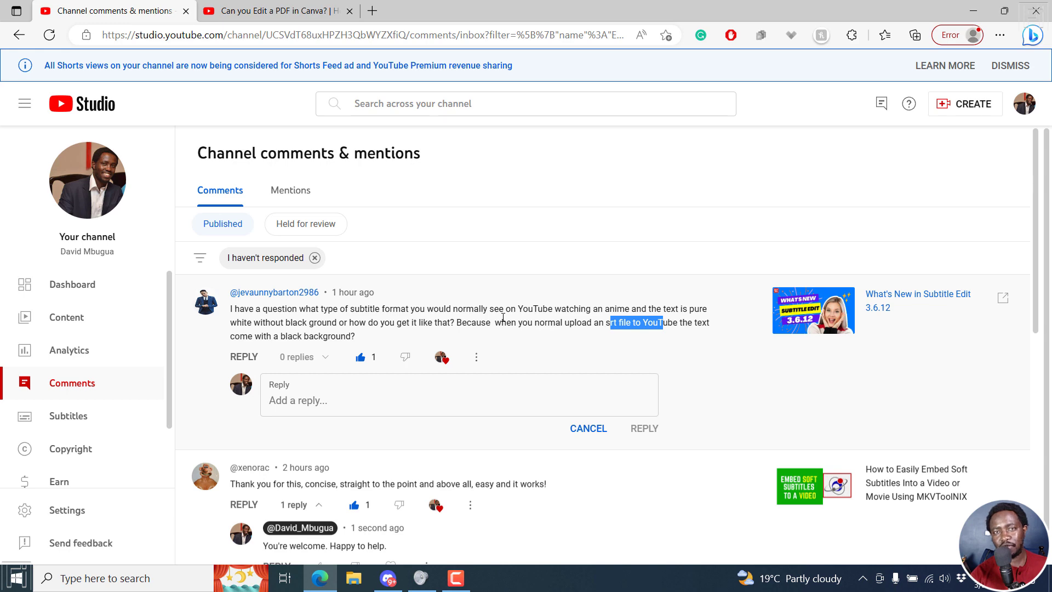
Switch to the 'Can you Edit a PDF in Canva?' video and bring up the player settings.
{"action": "left_click", "coordinate": [275, 11]}
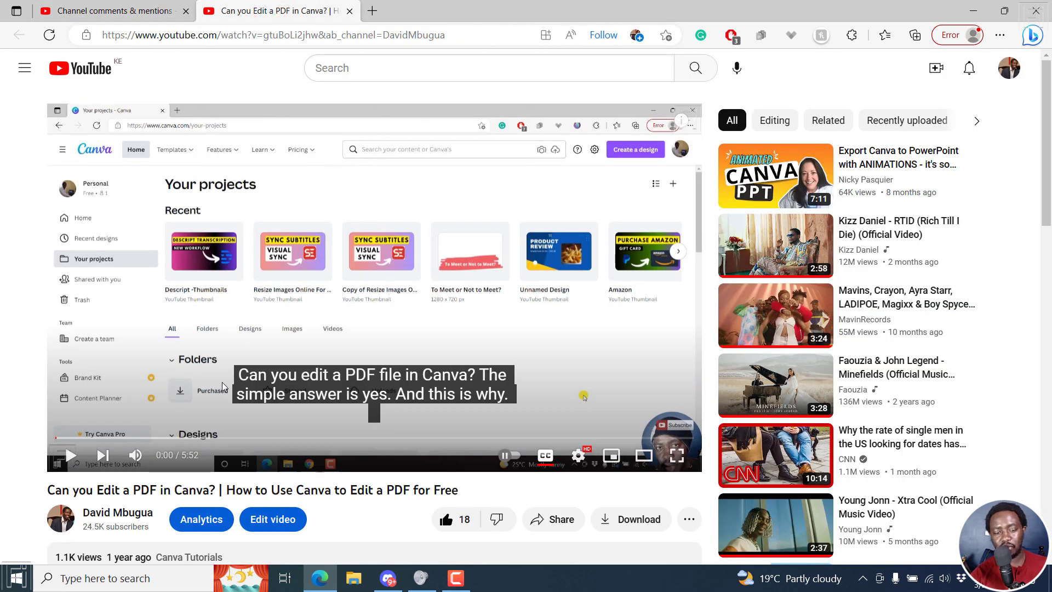
{"action": "mouse_move", "coordinate": [400, 388]}
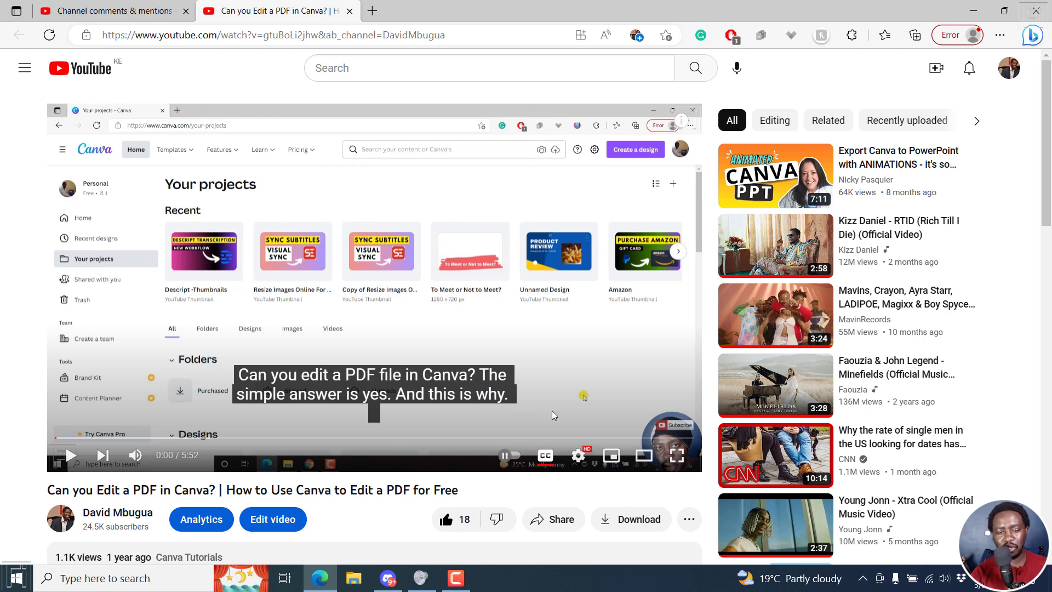
{"action": "mouse_move", "coordinate": [444, 403]}
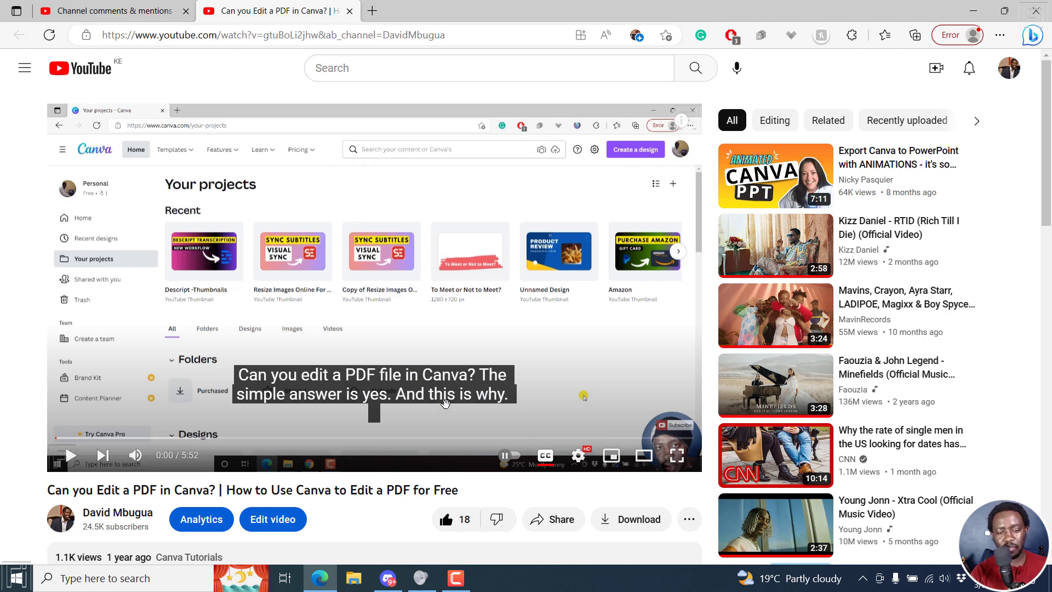
{"action": "mouse_move", "coordinate": [578, 455]}
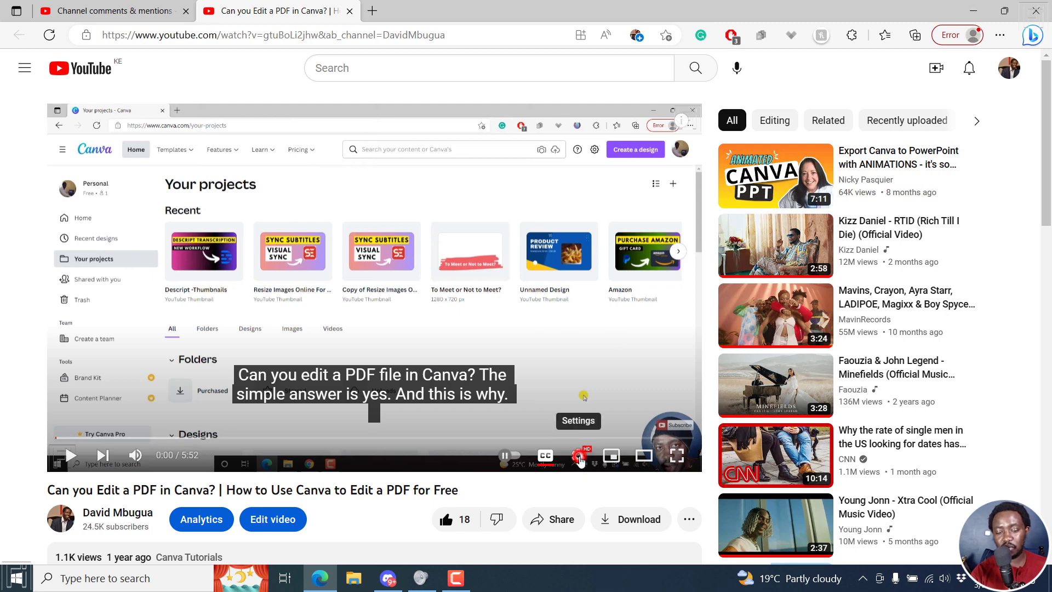
{"action": "left_click", "coordinate": [578, 455]}
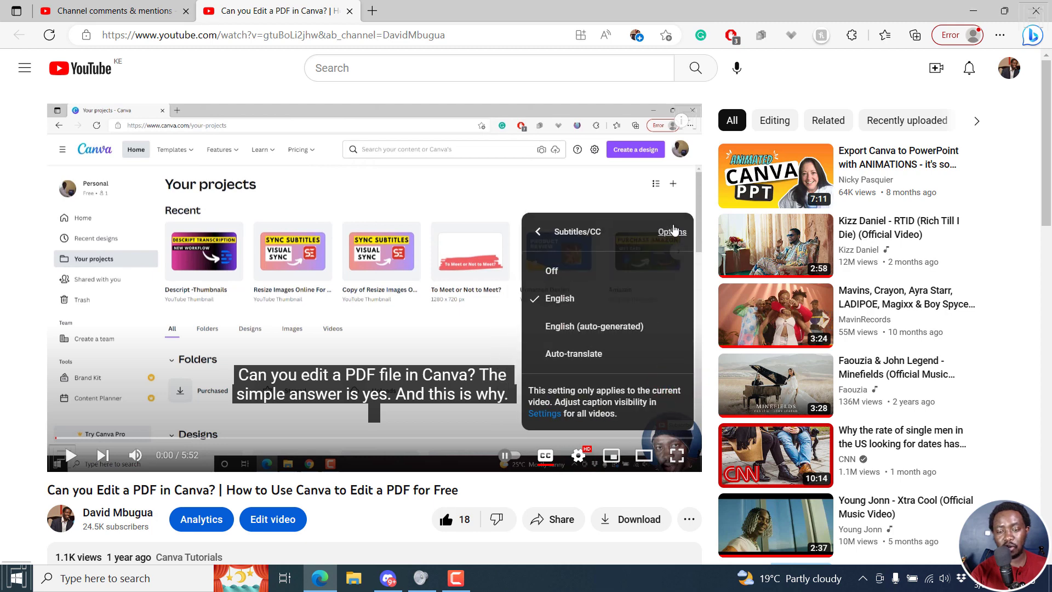
Go into the caption Options and try a 100% opaque background.
{"action": "left_click", "coordinate": [670, 231]}
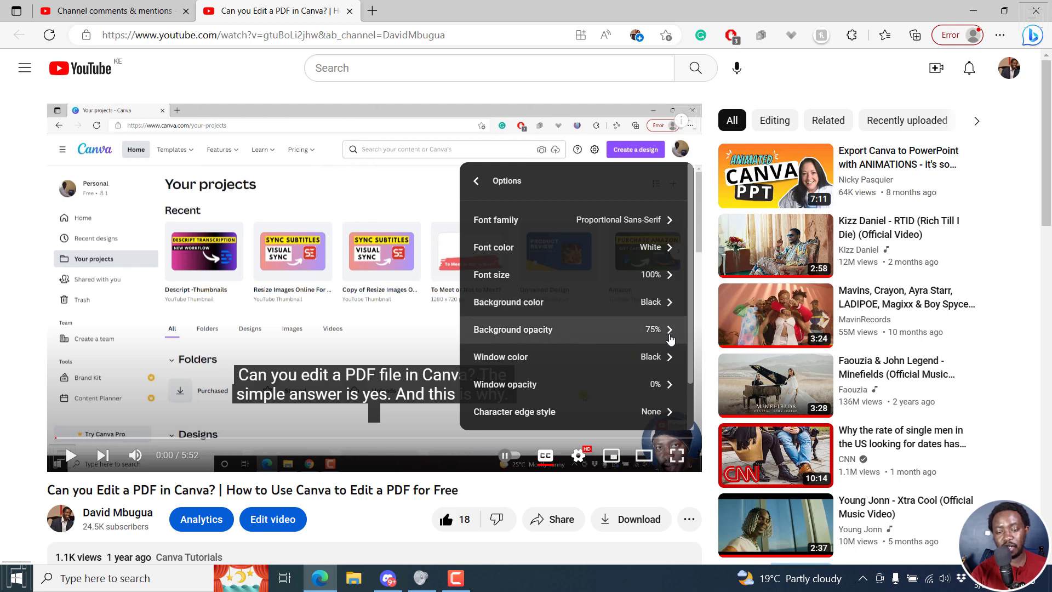
{"action": "mouse_move", "coordinate": [670, 335]}
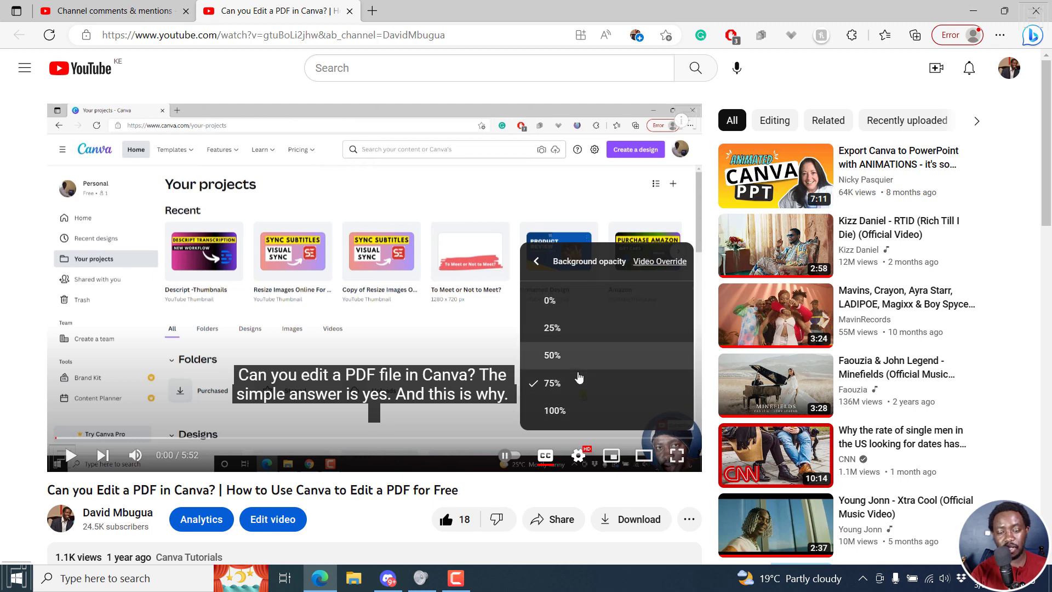
{"action": "left_click", "coordinate": [555, 410]}
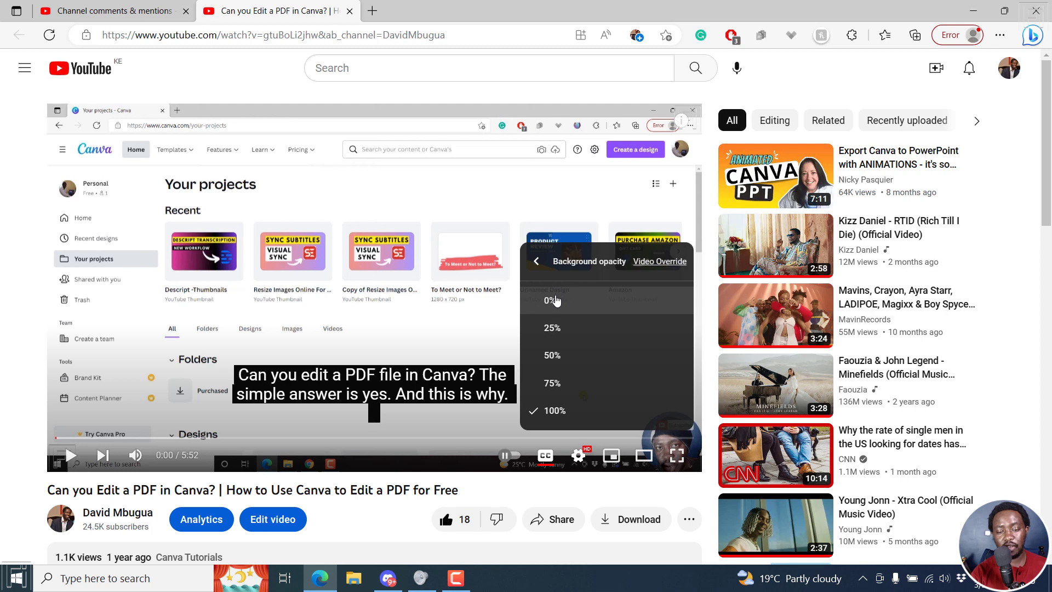
Set background opacity to 0% with Video Override, then resume playback with box-free captions.
{"action": "left_click", "coordinate": [553, 300]}
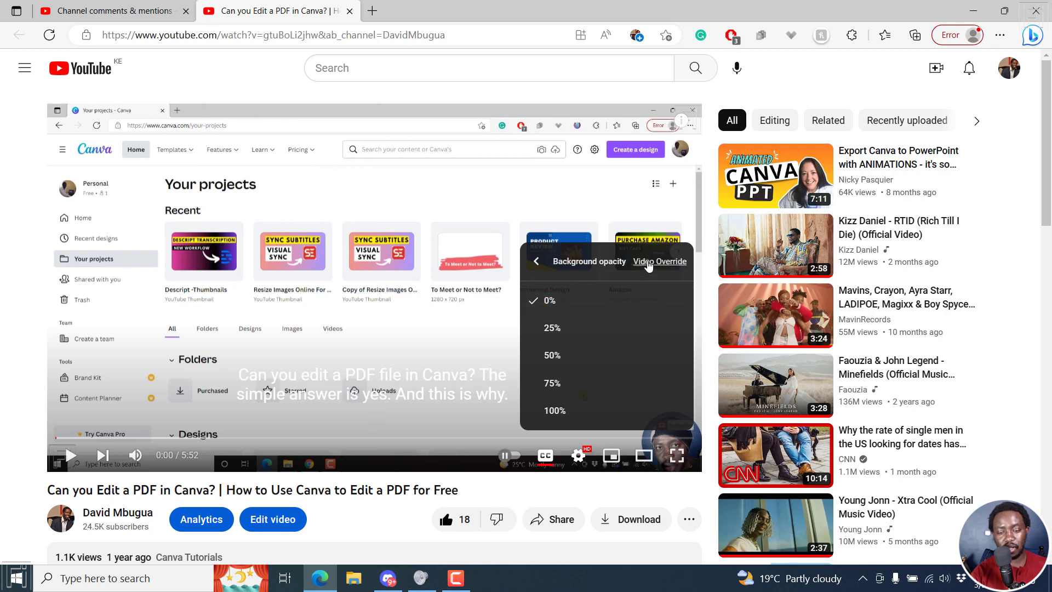
{"action": "left_click", "coordinate": [658, 262]}
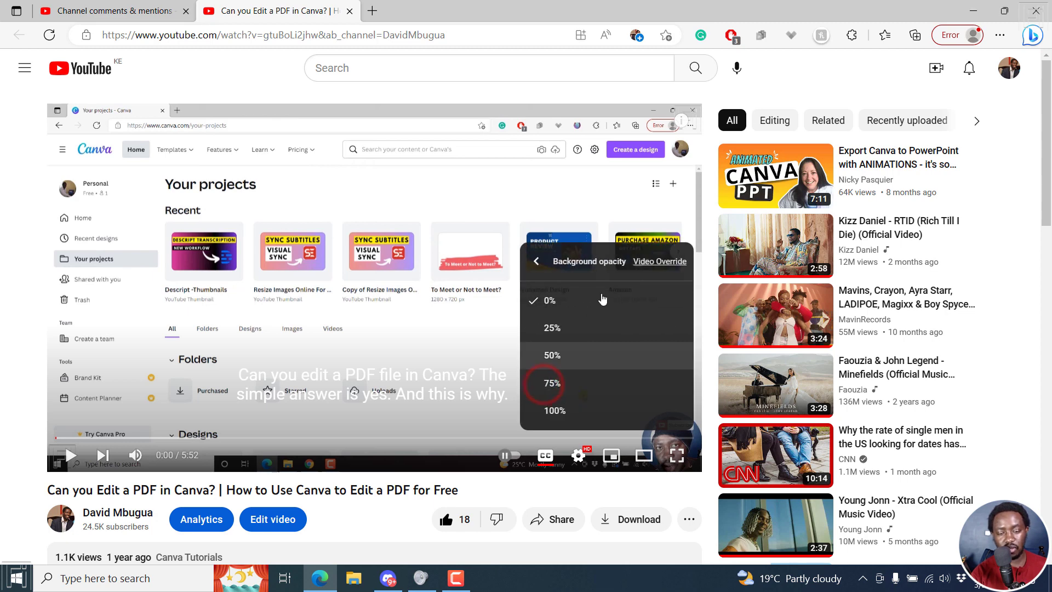
{"action": "left_click", "coordinate": [535, 261]}
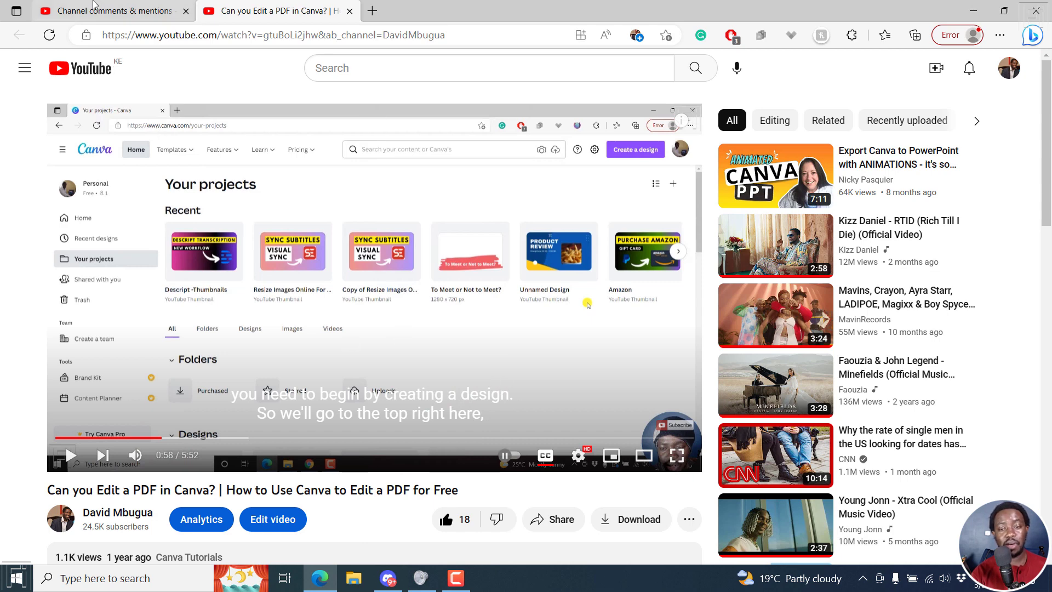
Return to Channel comments & mentions and highlight part of the viewer's subtitle question.
{"action": "left_click", "coordinate": [110, 11]}
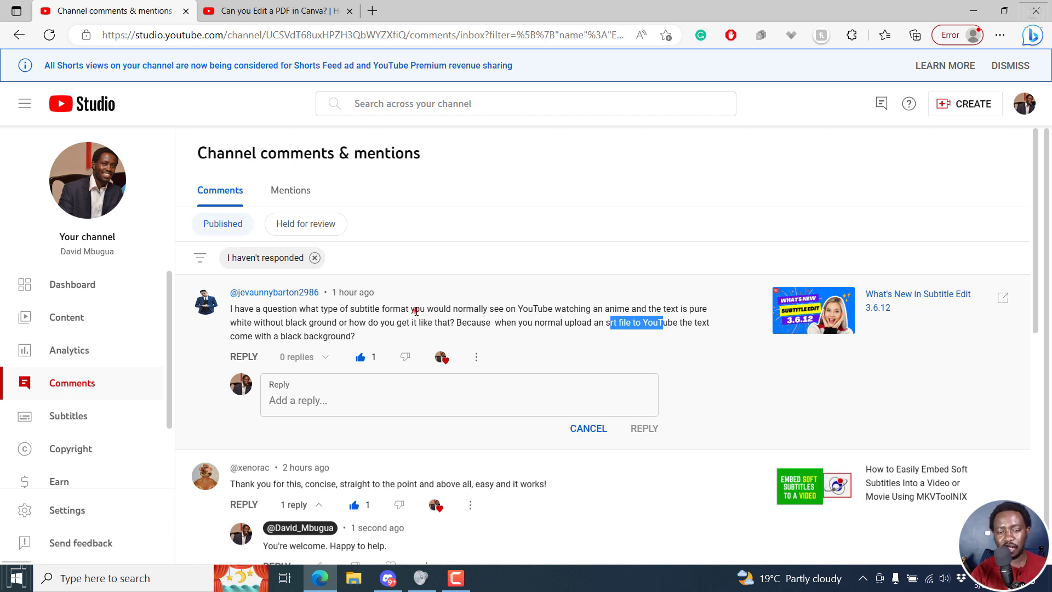
{"action": "left_click_drag", "start_coordinate": [412, 308], "coordinate": [516, 309]}
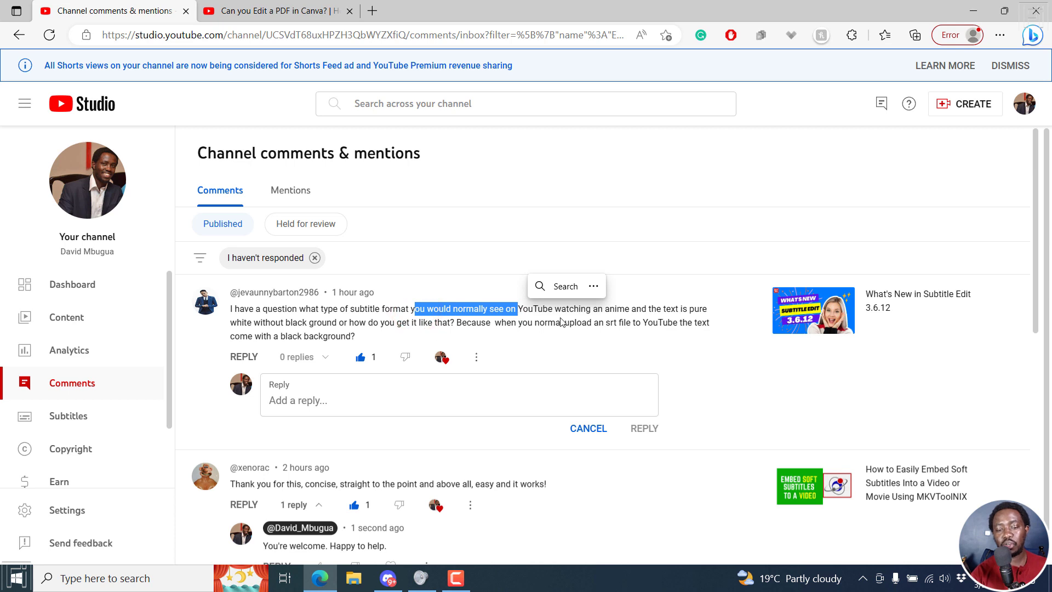